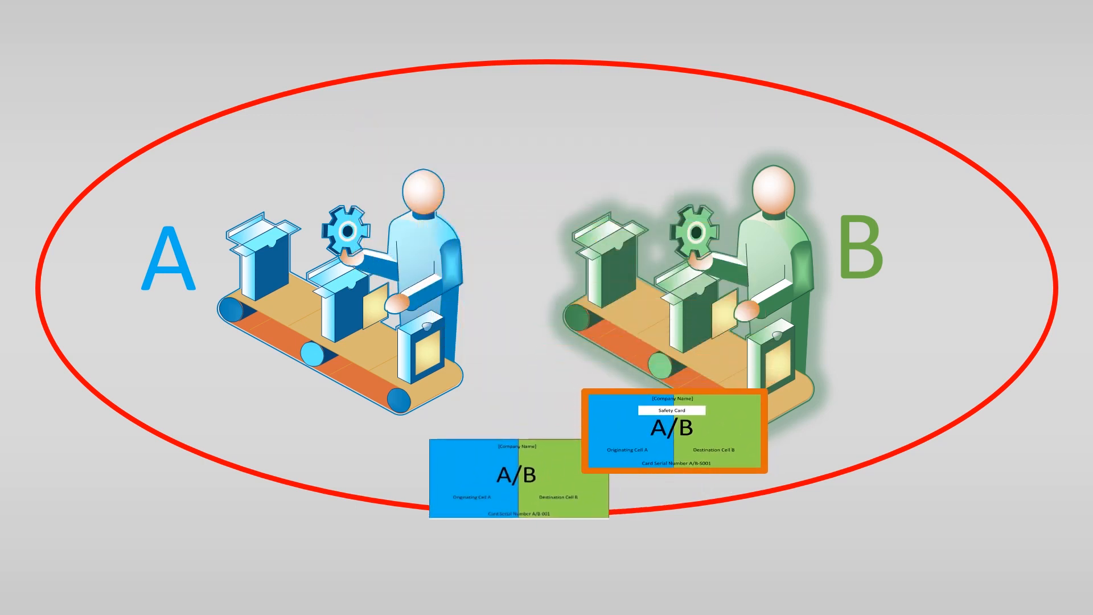
left_click_drag(519, 488, 231, 446)
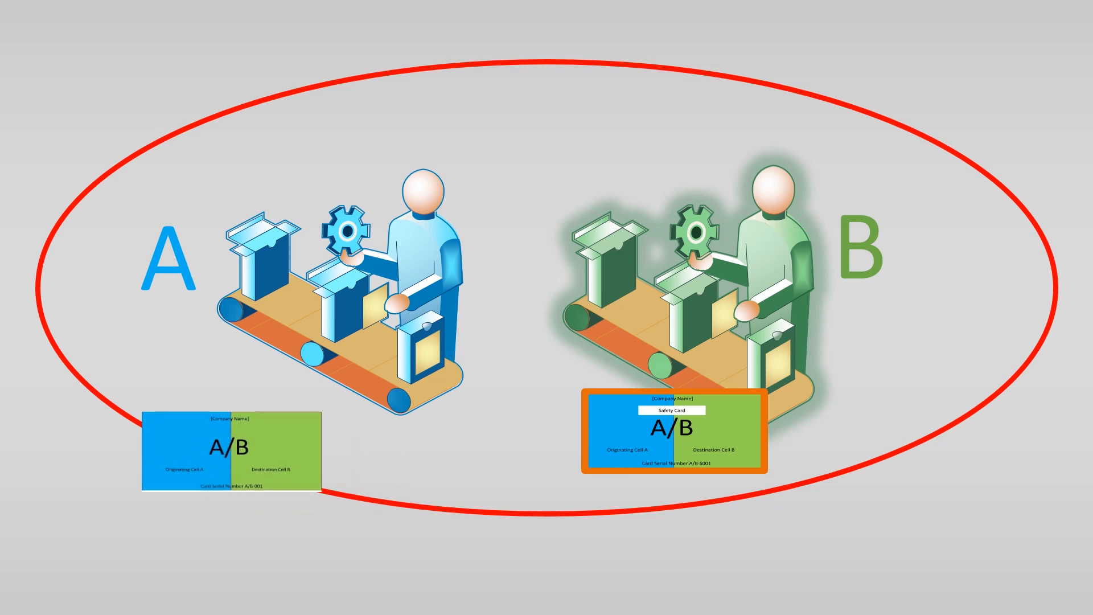